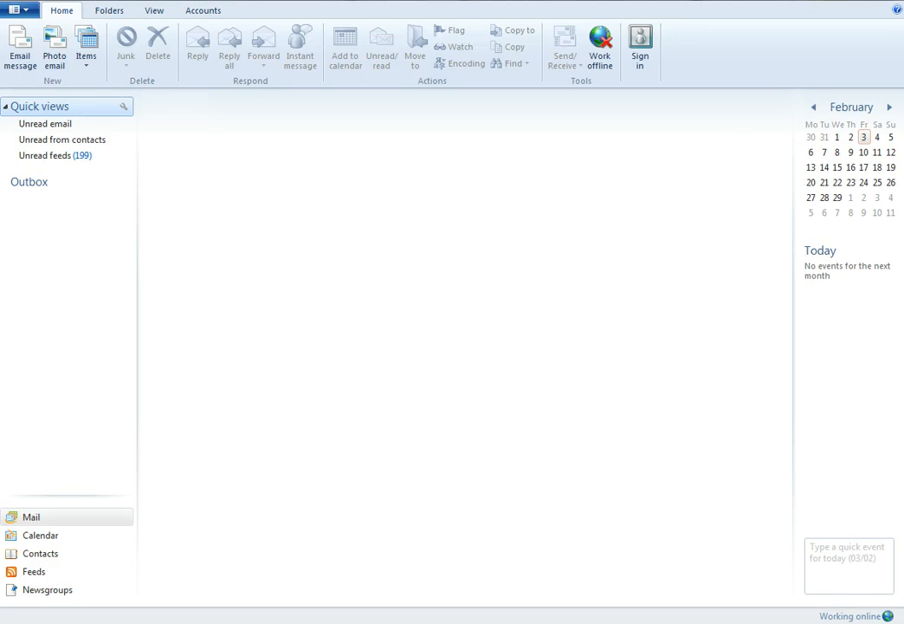
mouse_move(265, 330)
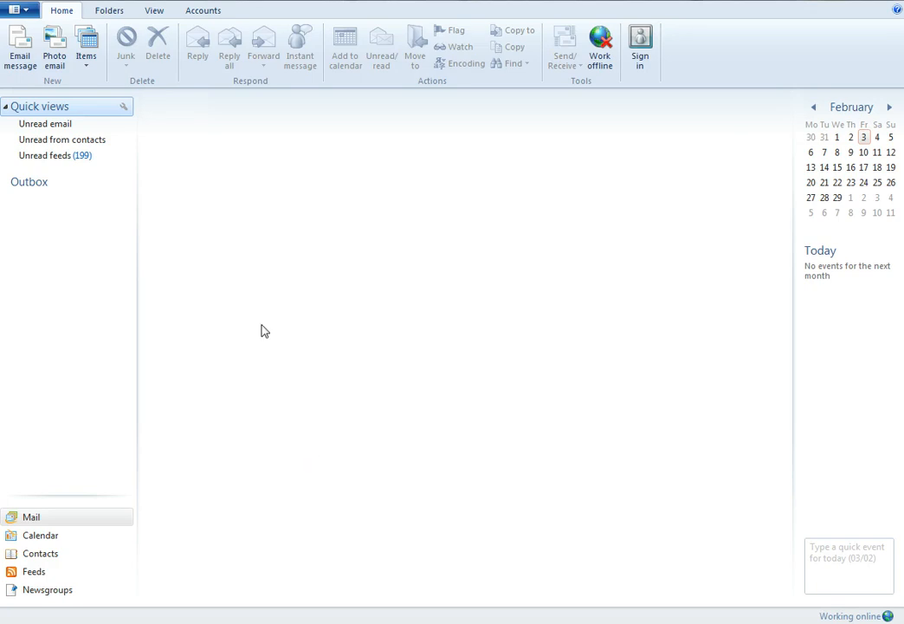
mouse_move(228, 208)
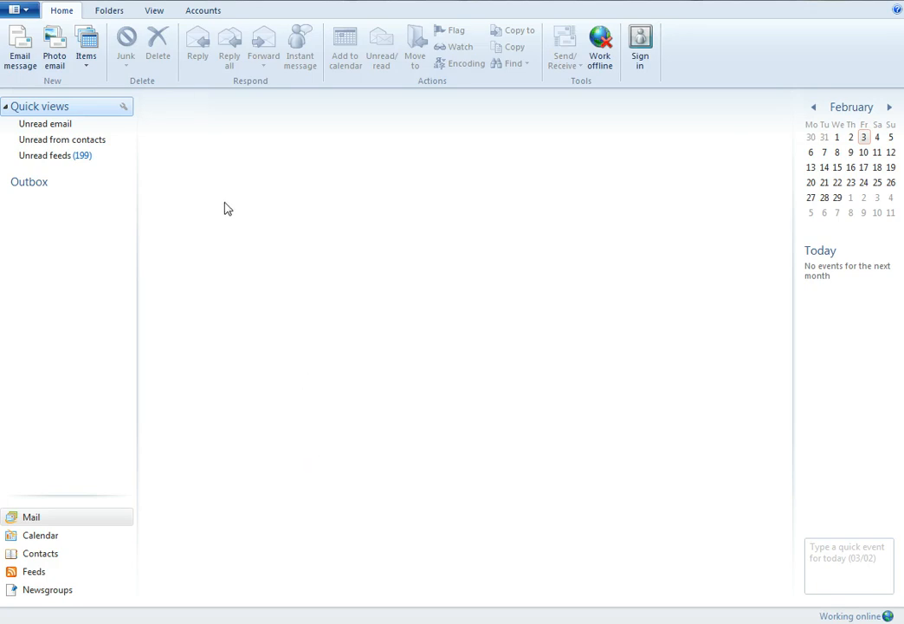
left_click(202, 9)
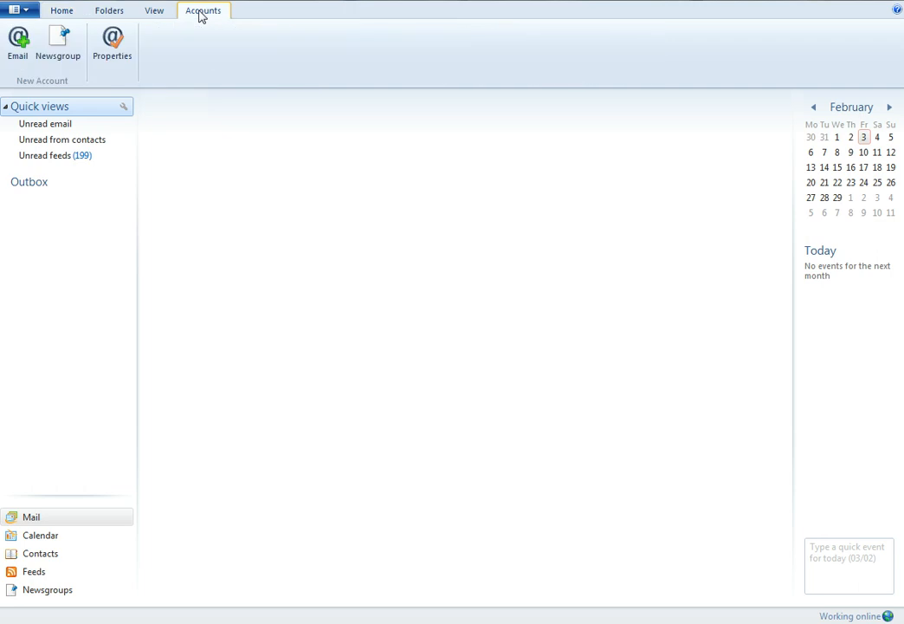
left_click(17, 41)
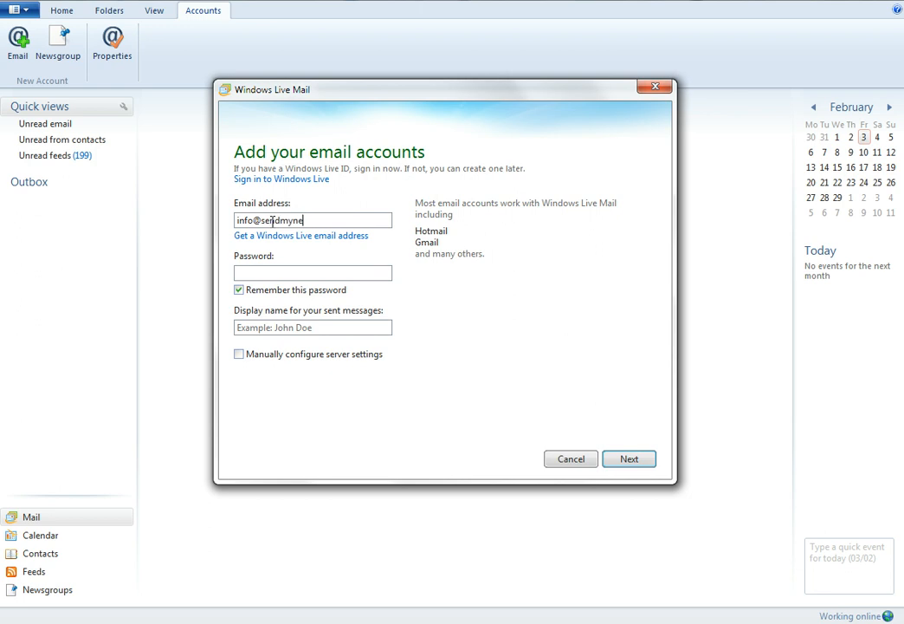
type("ws.co.uk")
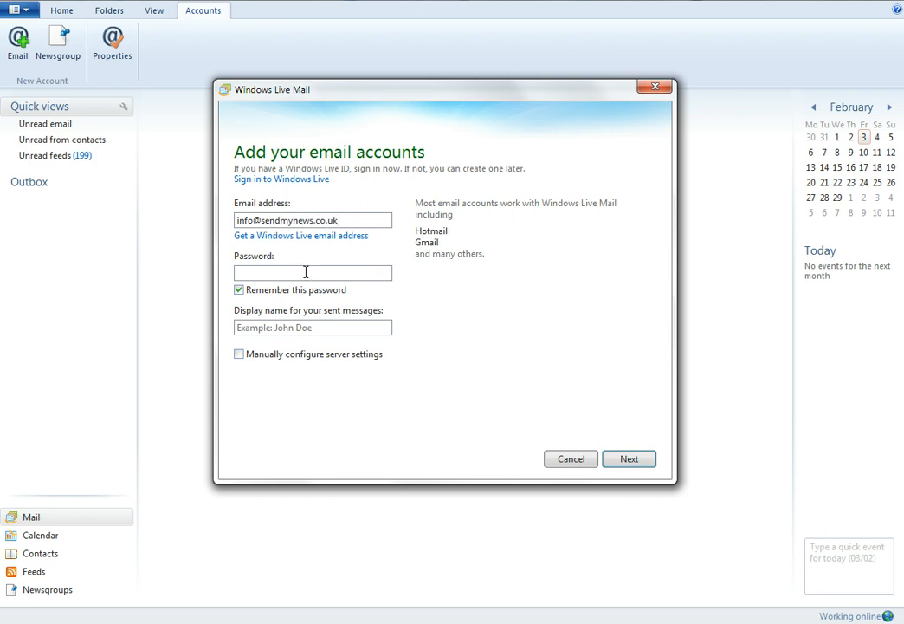
type("••••••")
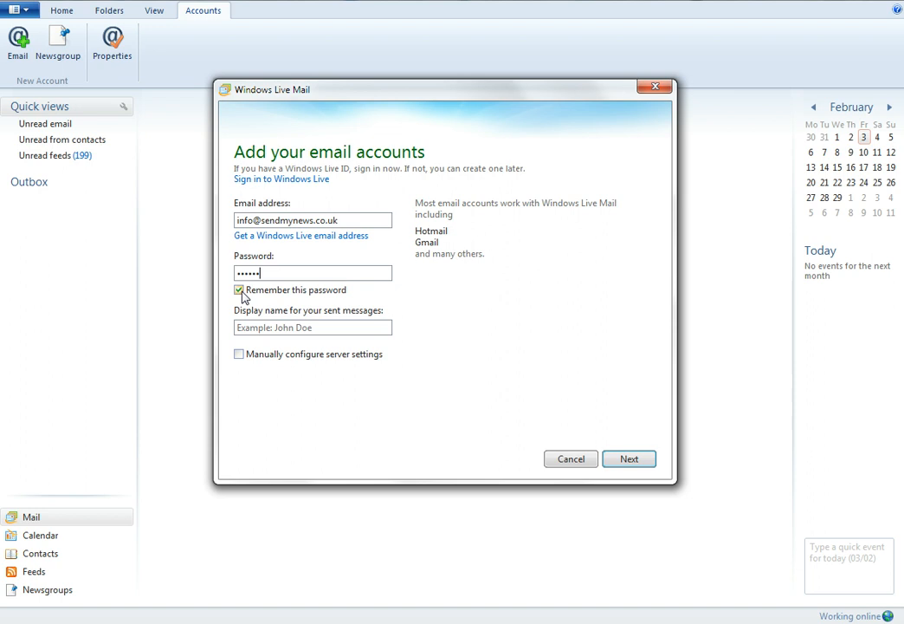
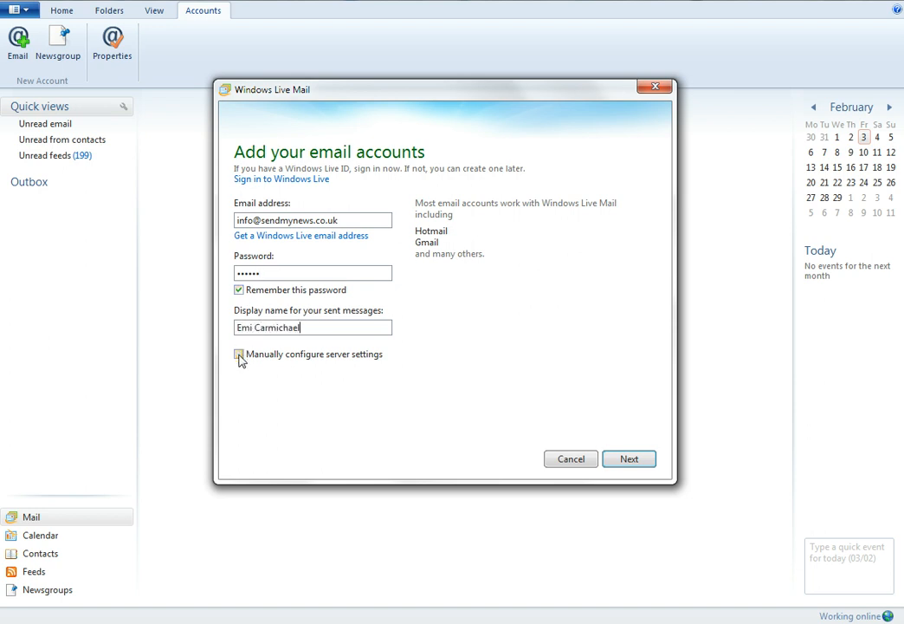
left_click(239, 353)
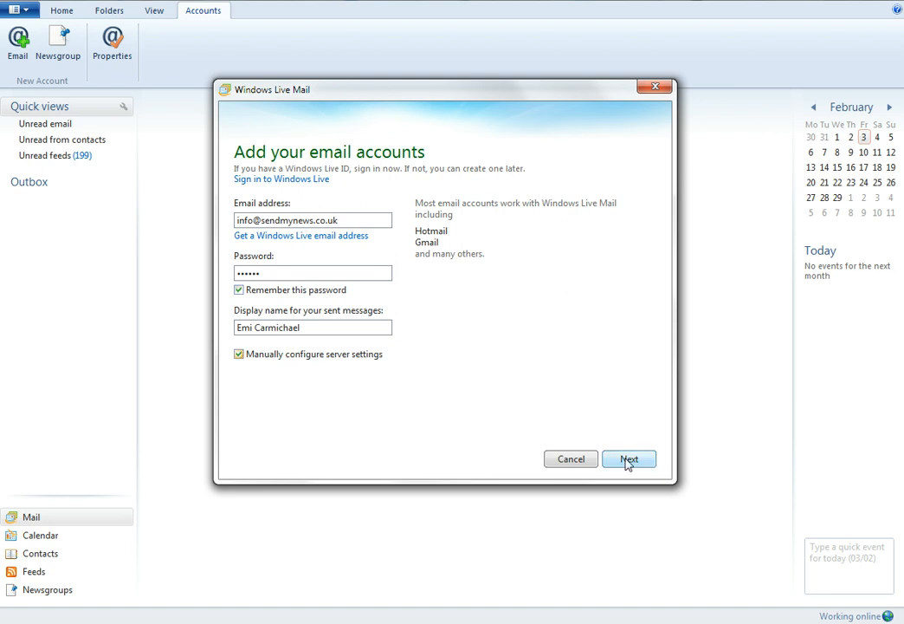
Enter the POP incoming server and use the full email address as the logon name
left_click(629, 458)
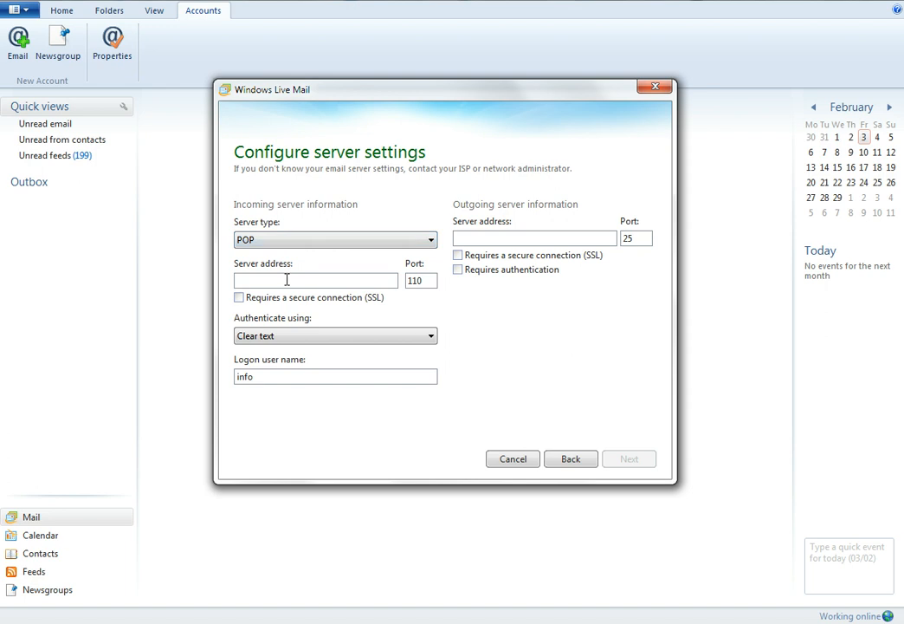
type("mail.sendmynews.co.uk")
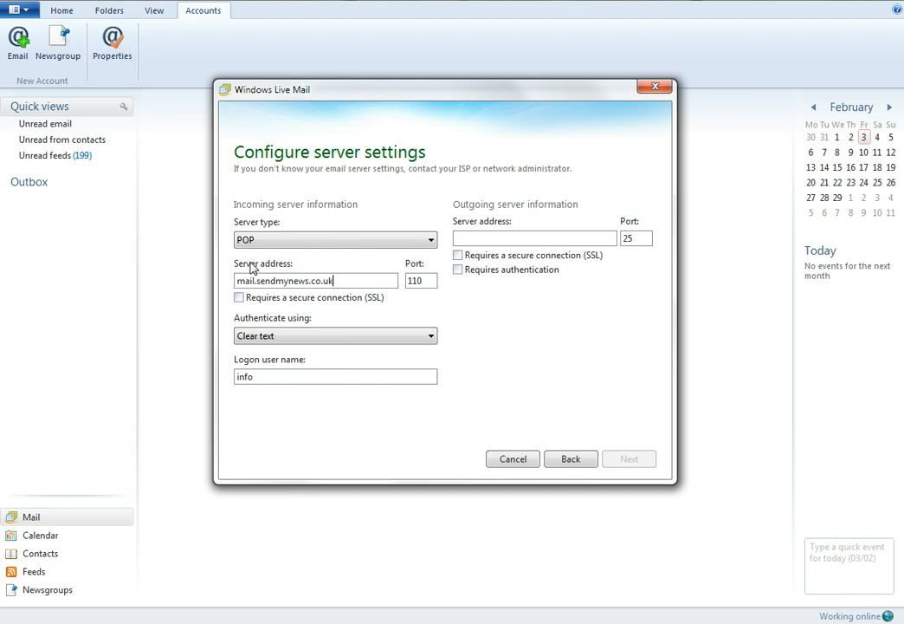
mouse_move(258, 266)
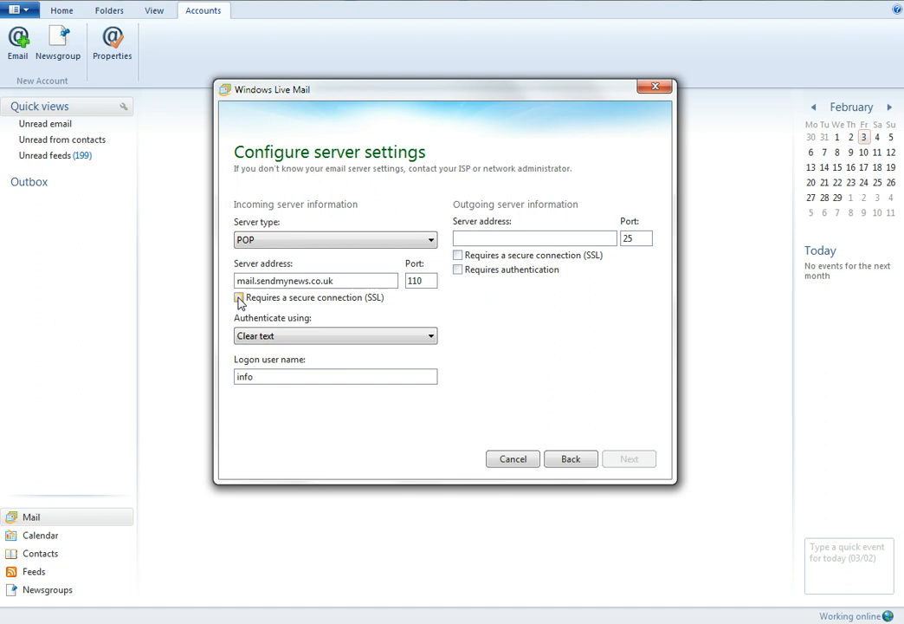
left_click(239, 297)
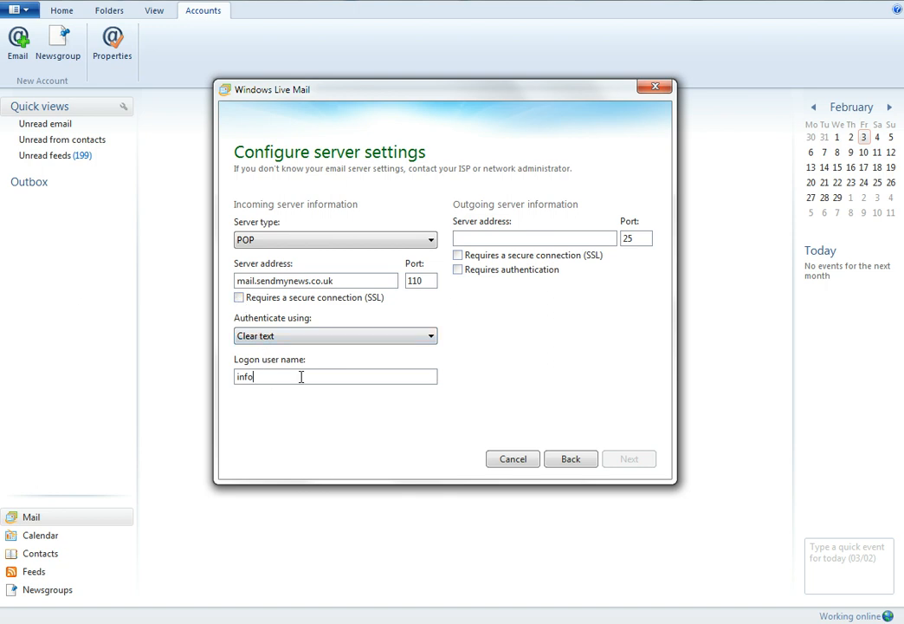
type("@sendm")
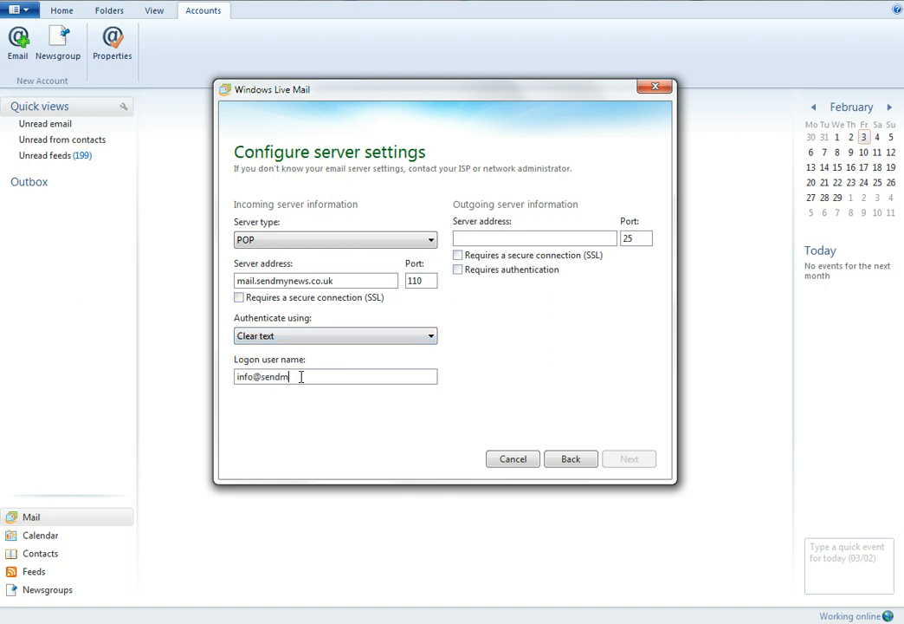
type("ynews.co.uk")
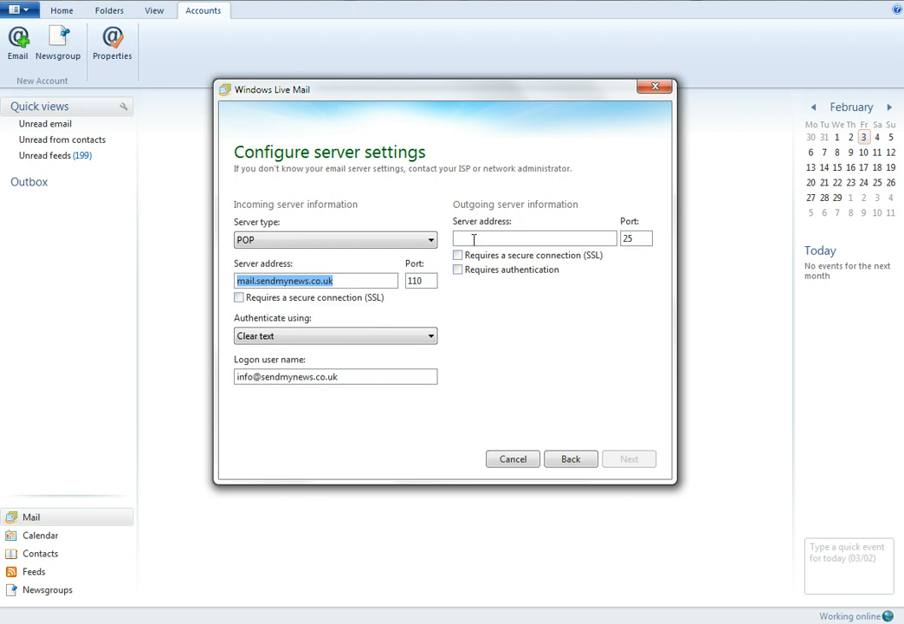
Set the outgoing server mail.sendmynews.co.uk with port 26 and required authentication
type("mail.sendmynews.co.uk")
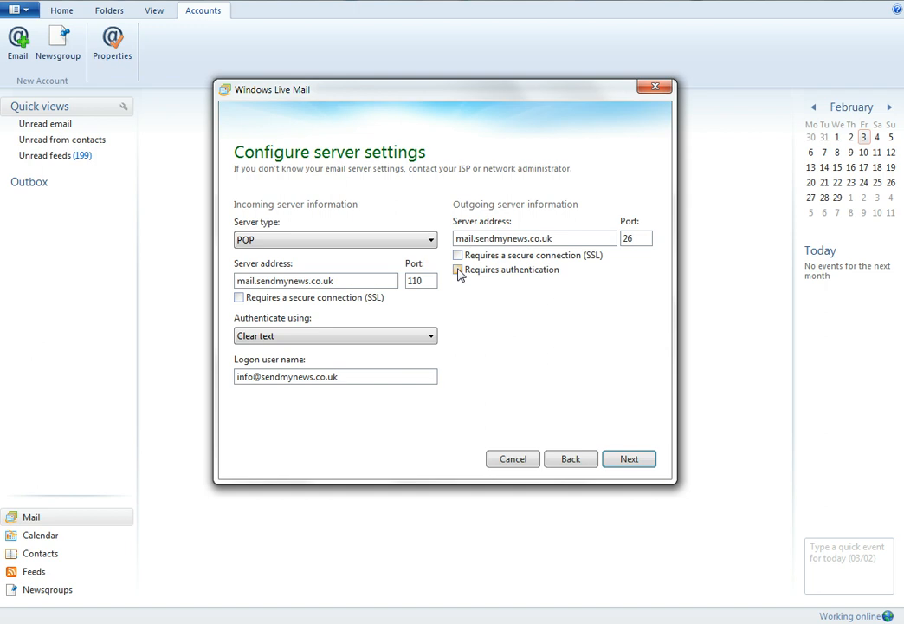
left_click(457, 269)
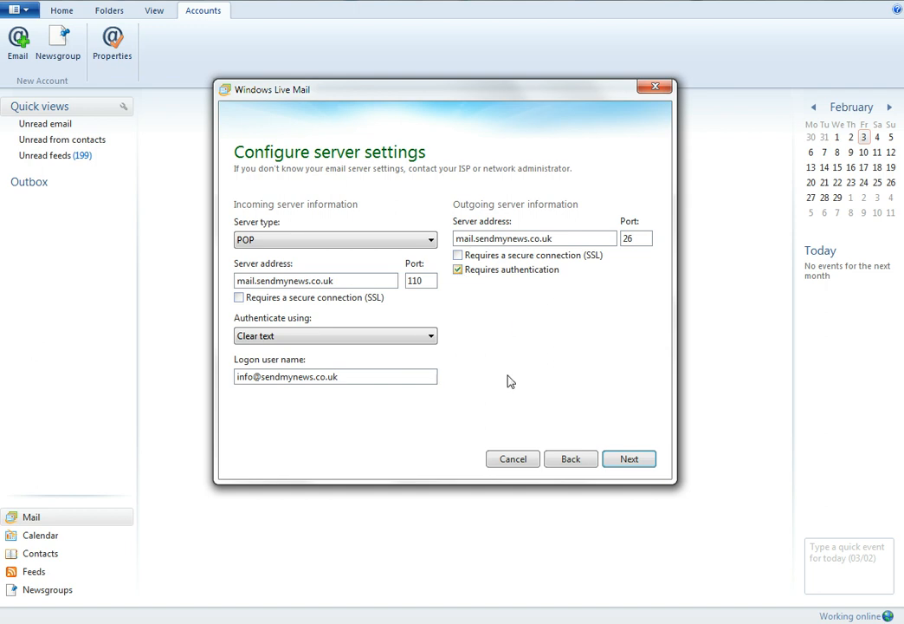
left_click(629, 458)
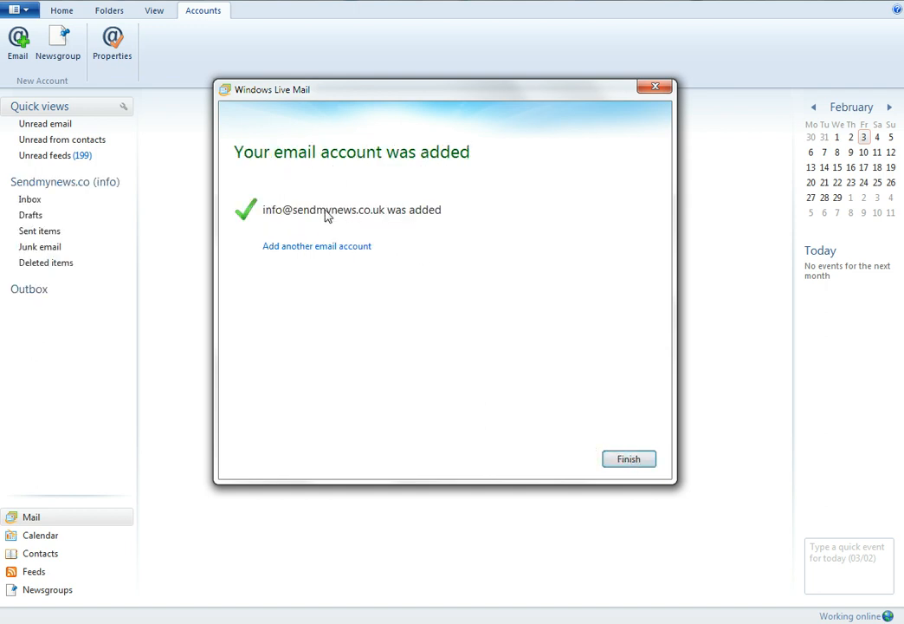
mouse_move(628, 458)
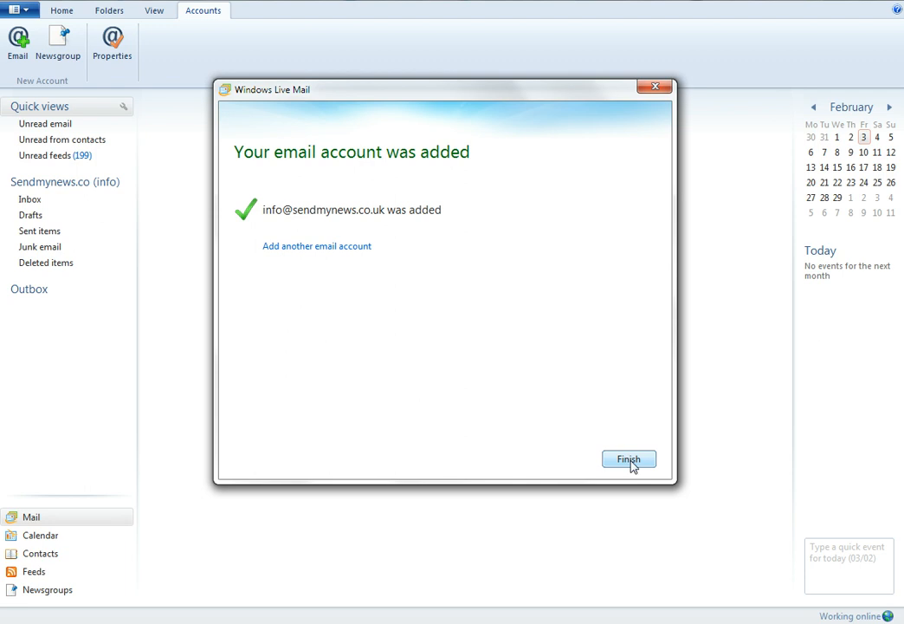
left_click(628, 459)
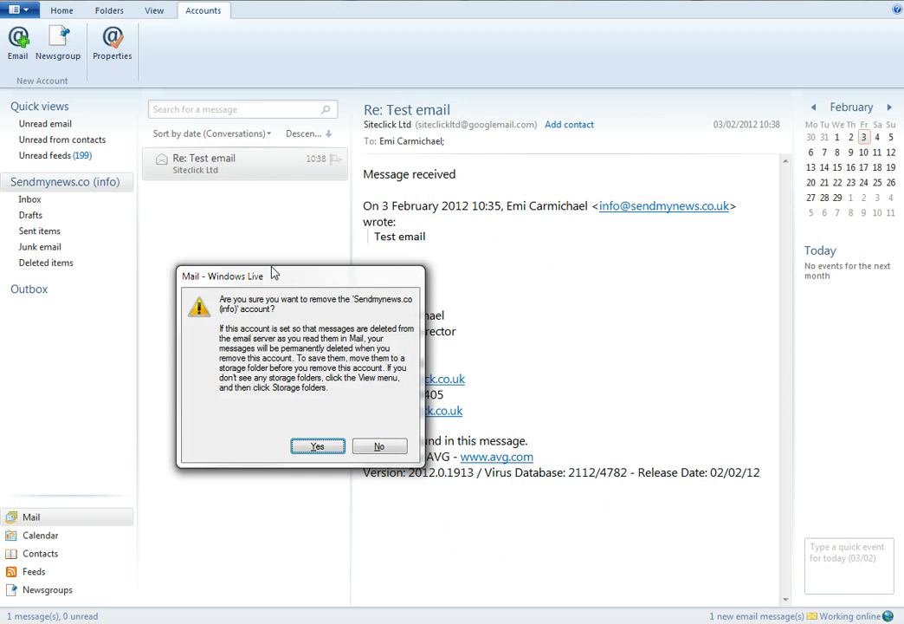
left_click(317, 445)
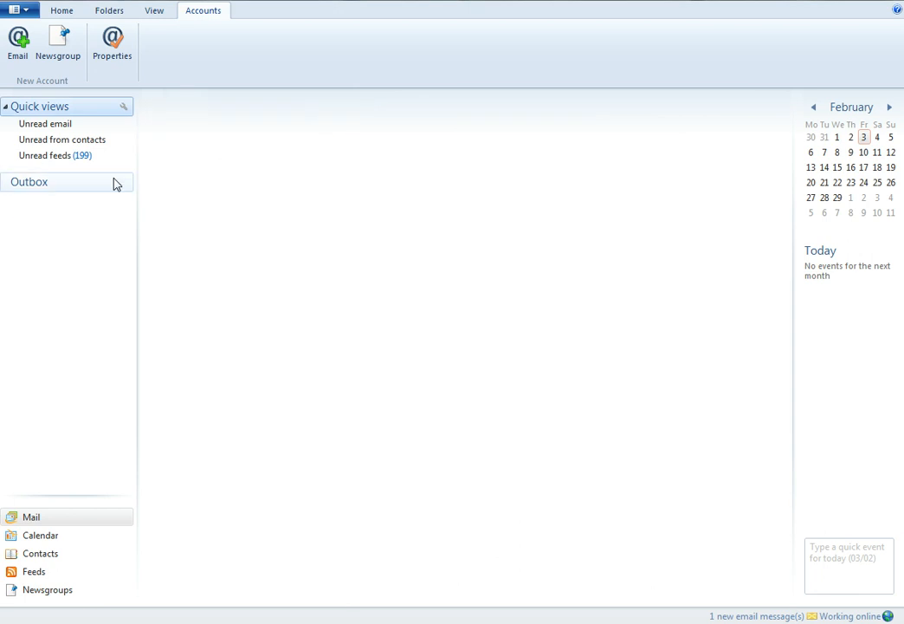
left_click(29, 181)
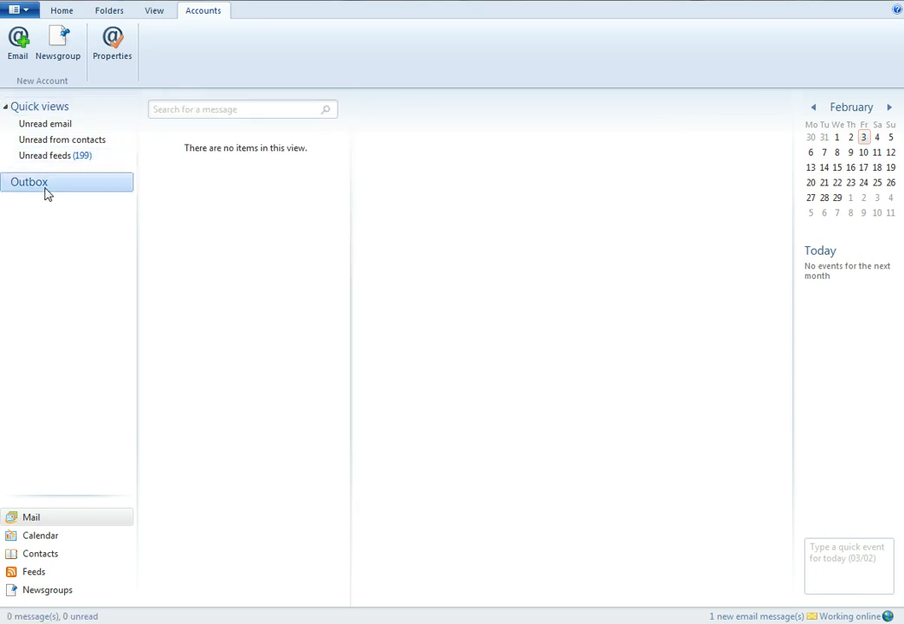
left_click(61, 11)
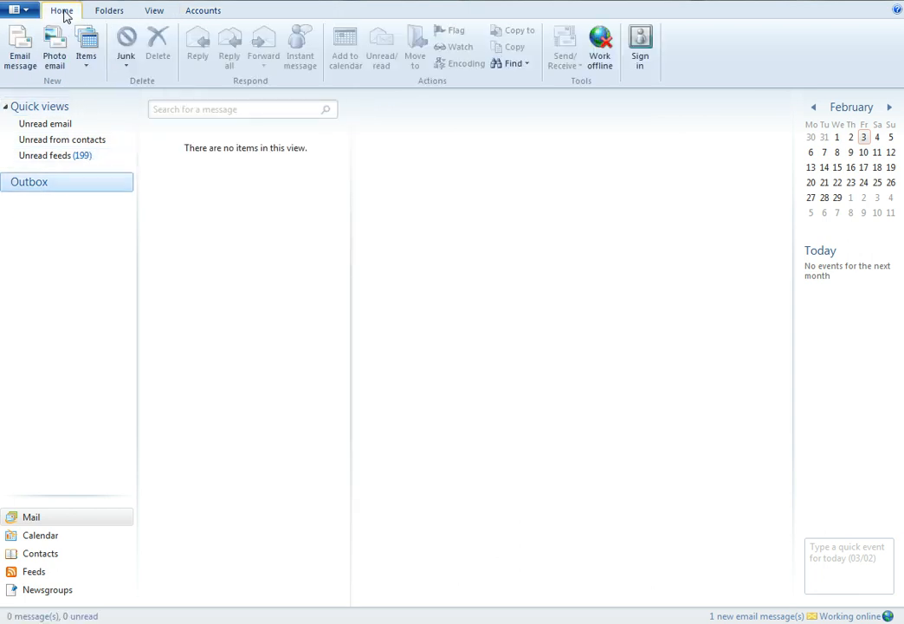
Draft a message with subject and body 'Test email', then close it without saving
left_click(19, 48)
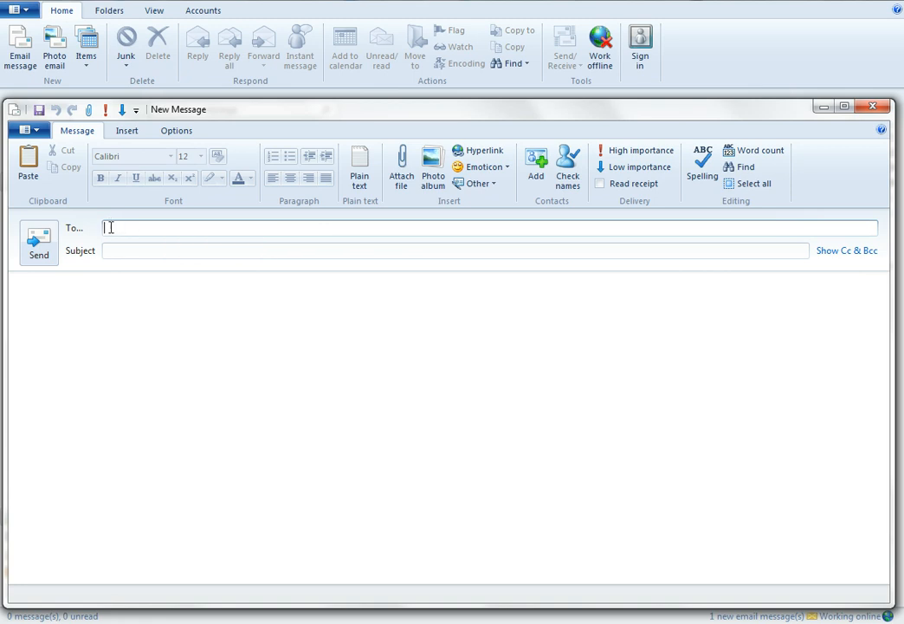
mouse_move(227, 227)
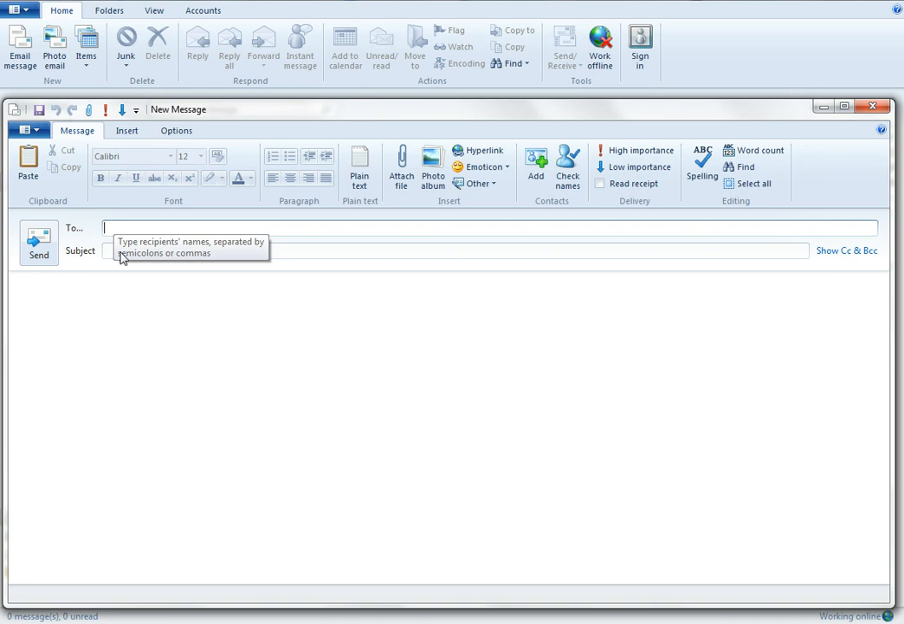
type("Test e")
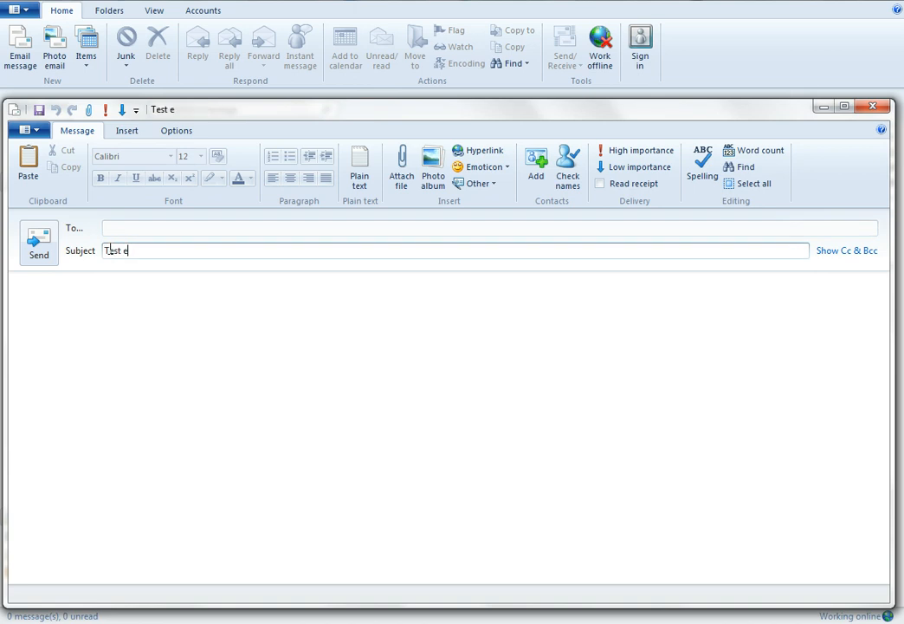
type("mail")
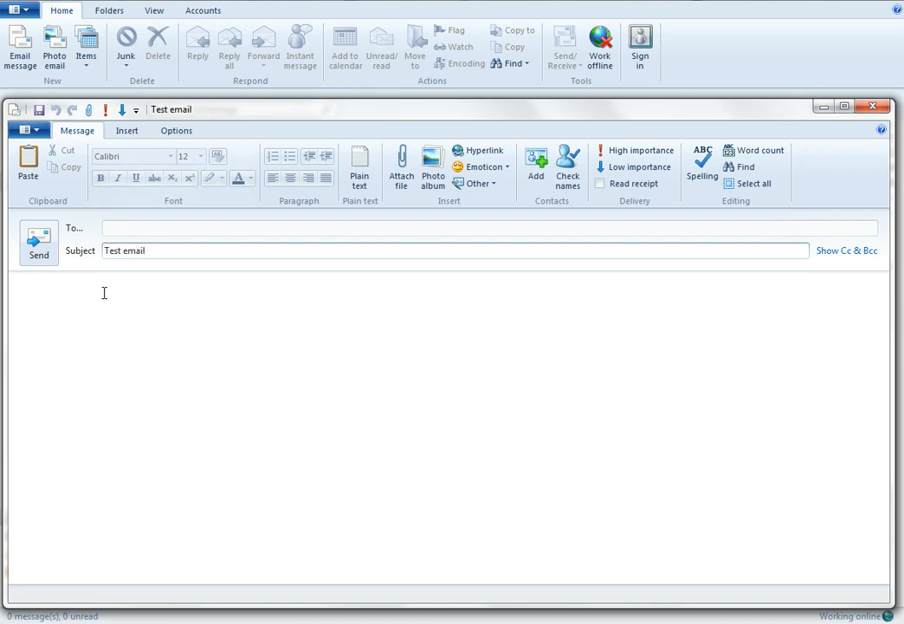
type("Test")
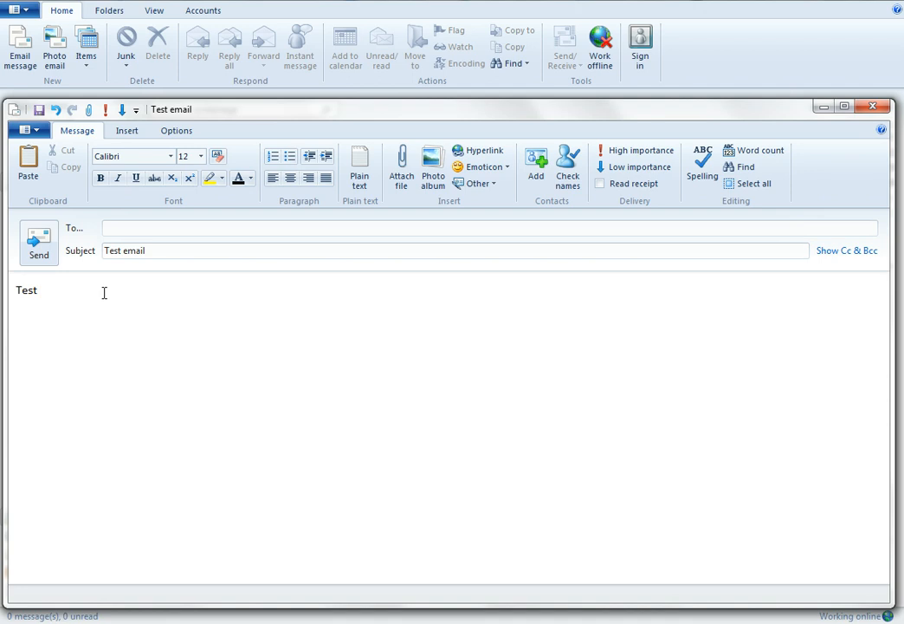
type("email")
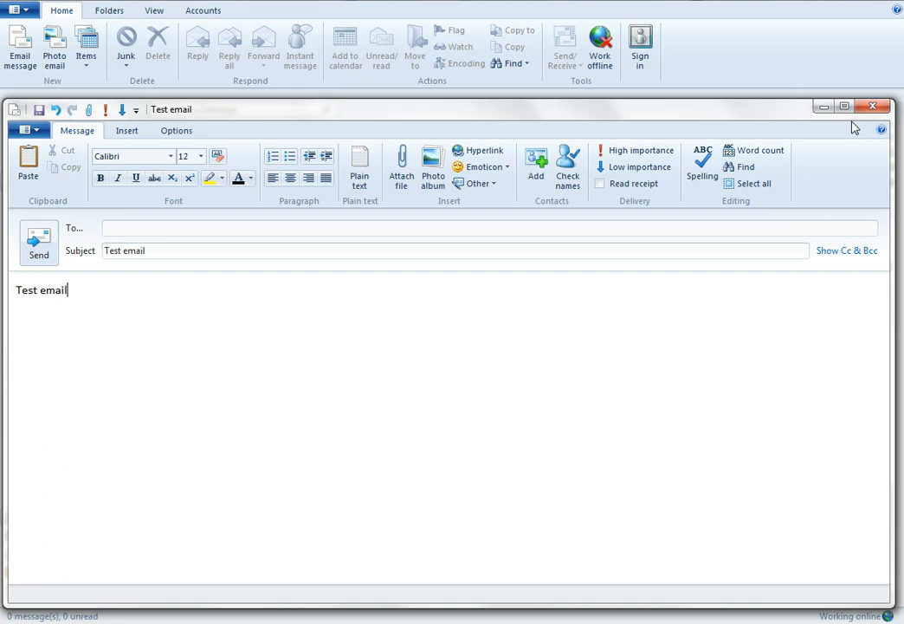
left_click(872, 105)
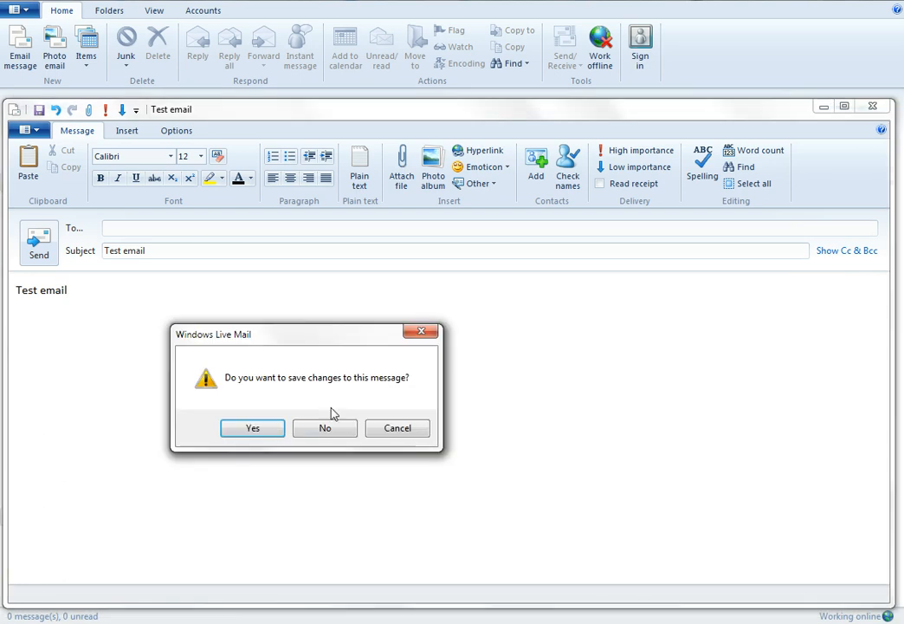
left_click(325, 427)
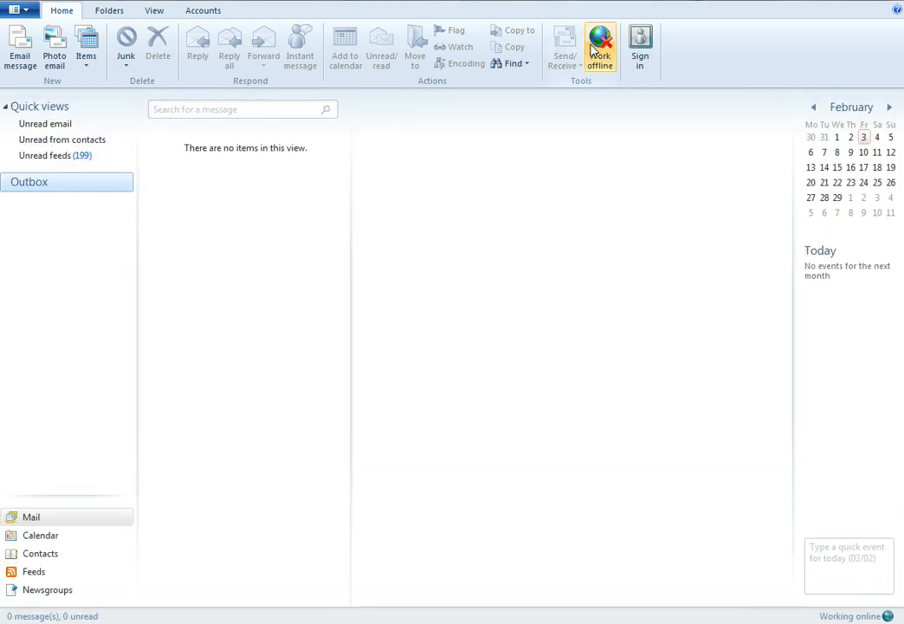
mouse_move(564, 45)
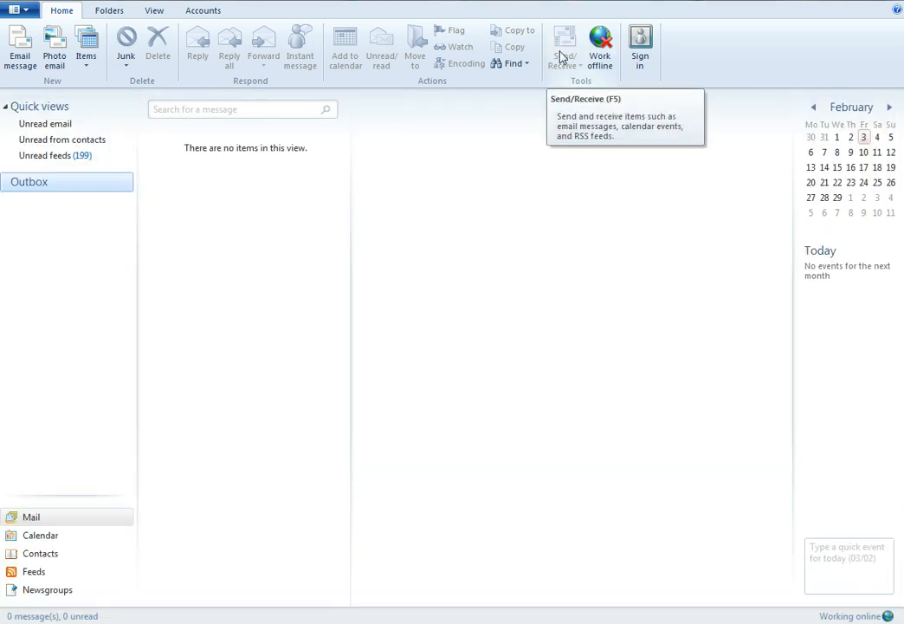
mouse_move(492, 344)
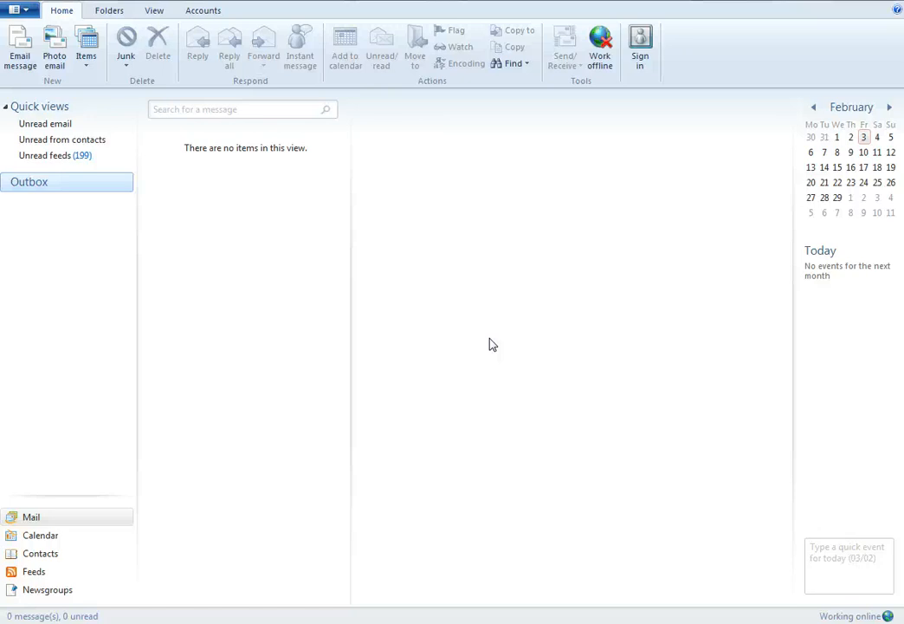
mouse_move(232, 197)
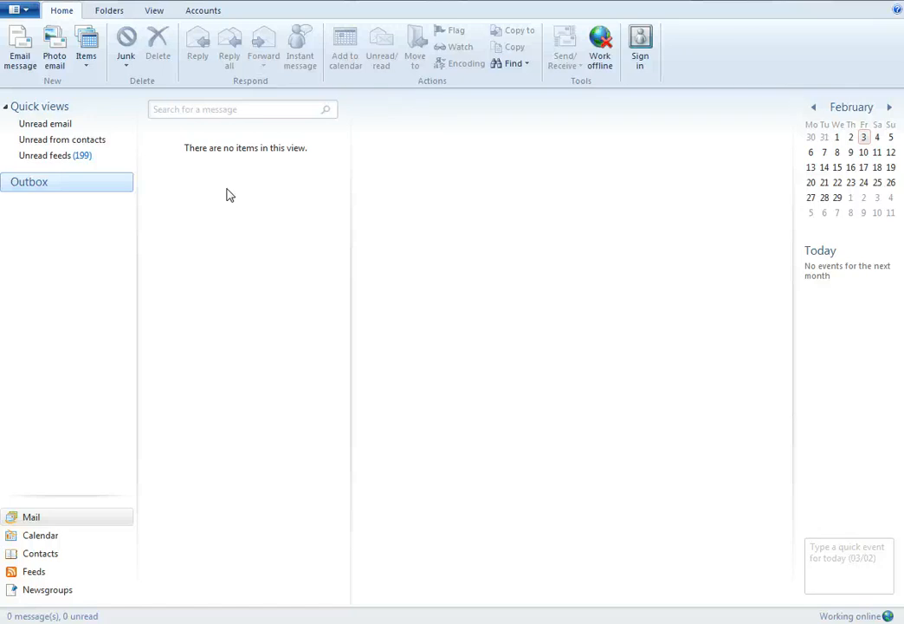
mouse_move(234, 264)
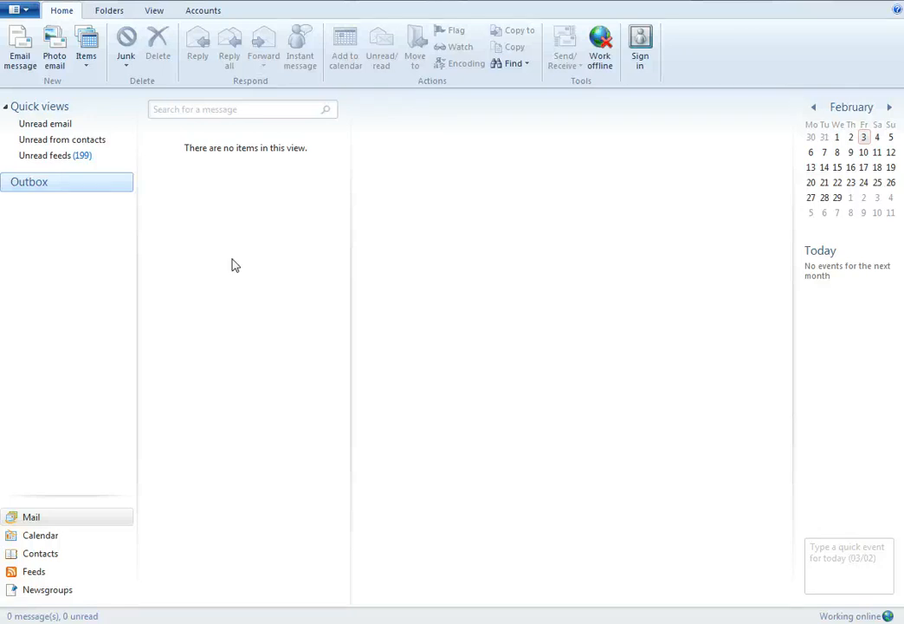